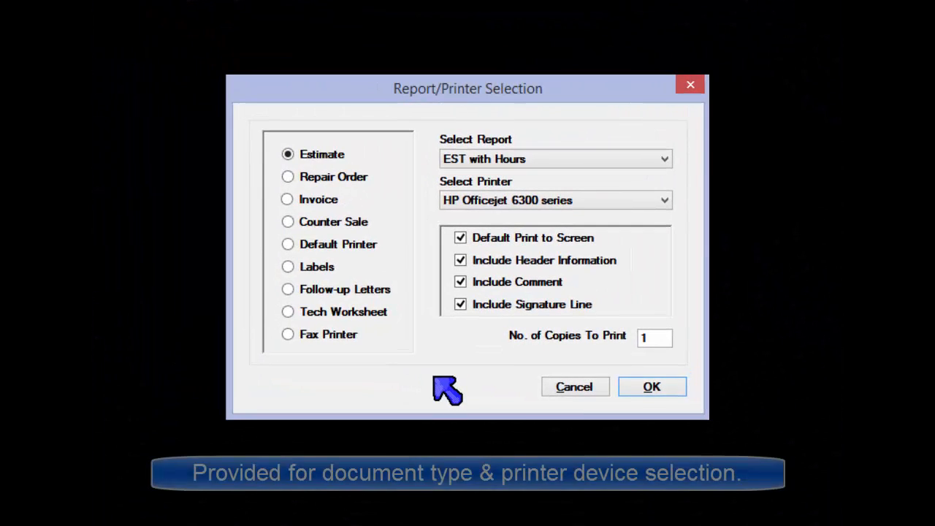
View the Repair Order, Counter Sale, Labels and Tech Worksheet templates, then list Estimate templates.
click(65, 84)
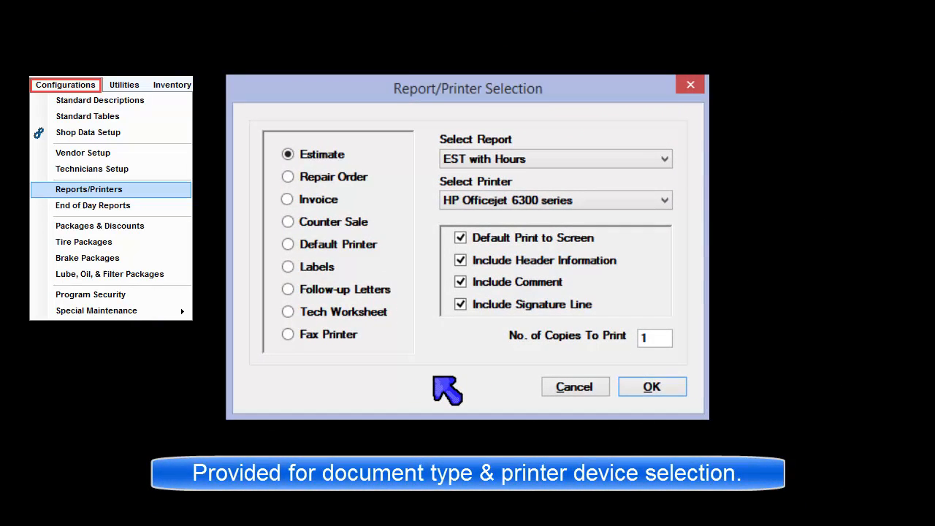
mouse_move(422, 167)
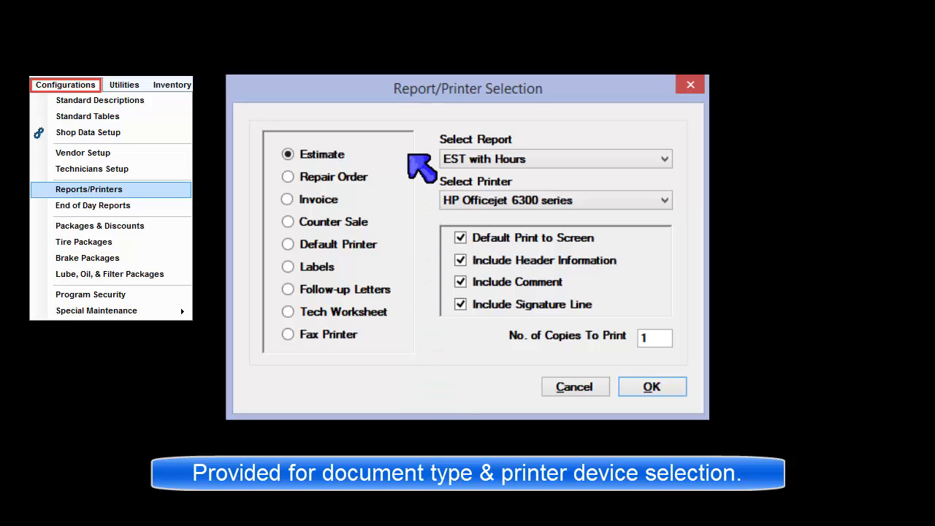
mouse_move(422, 219)
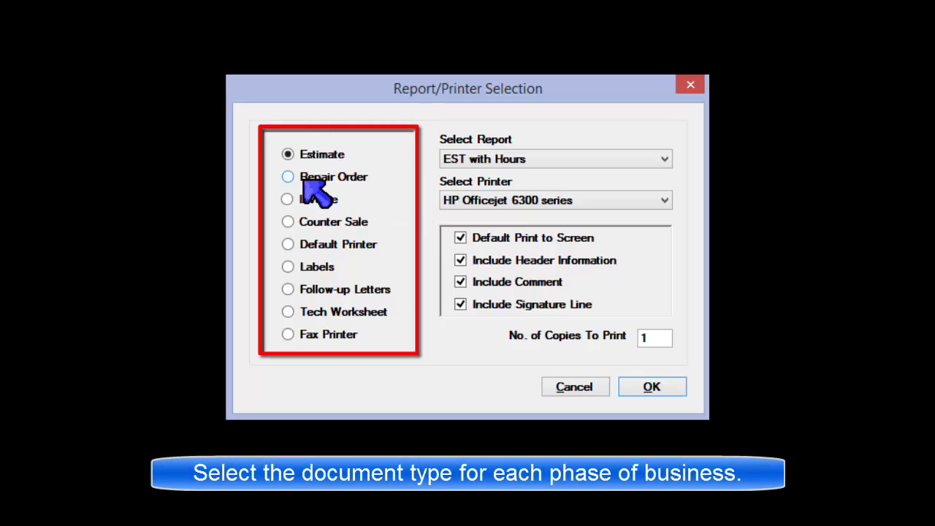
click(287, 176)
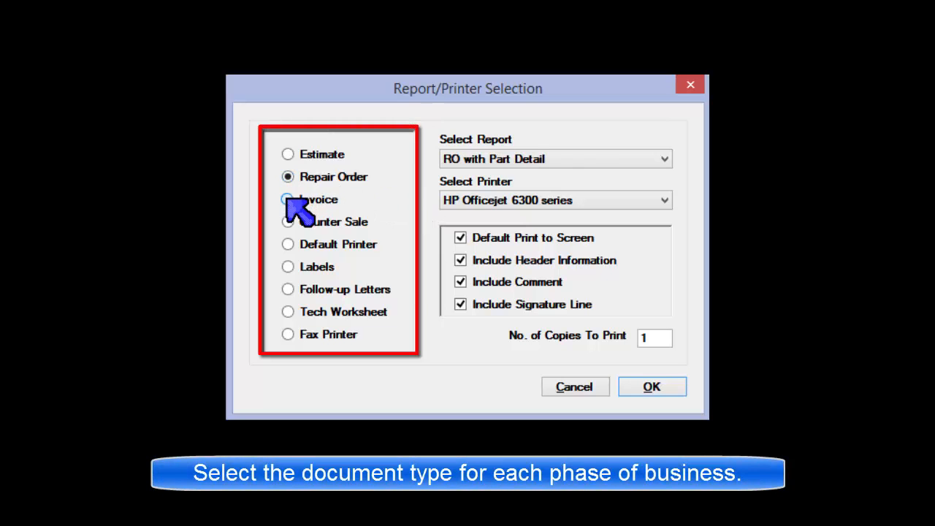
click(288, 221)
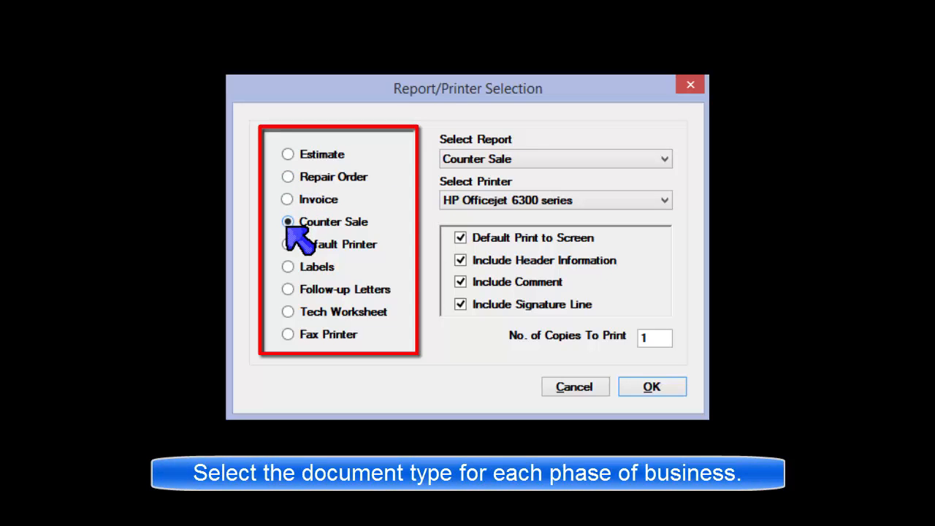
click(288, 266)
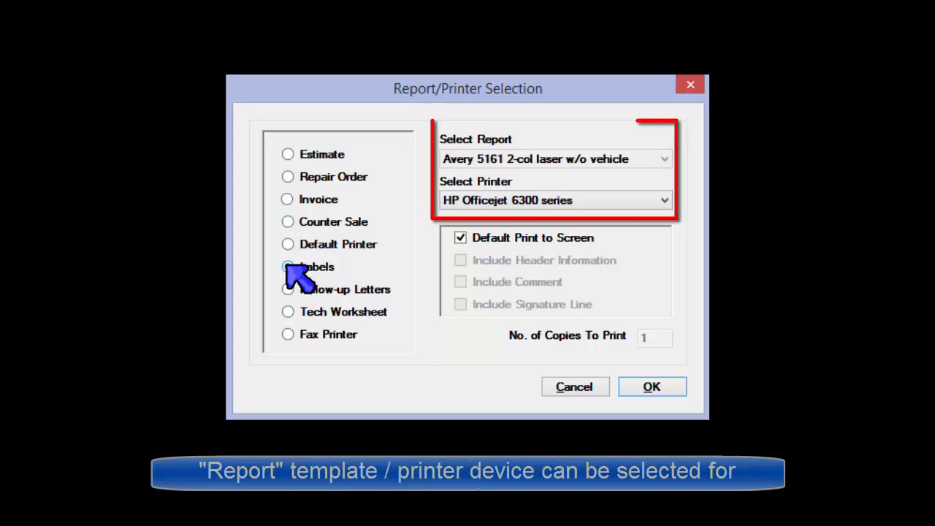
click(287, 311)
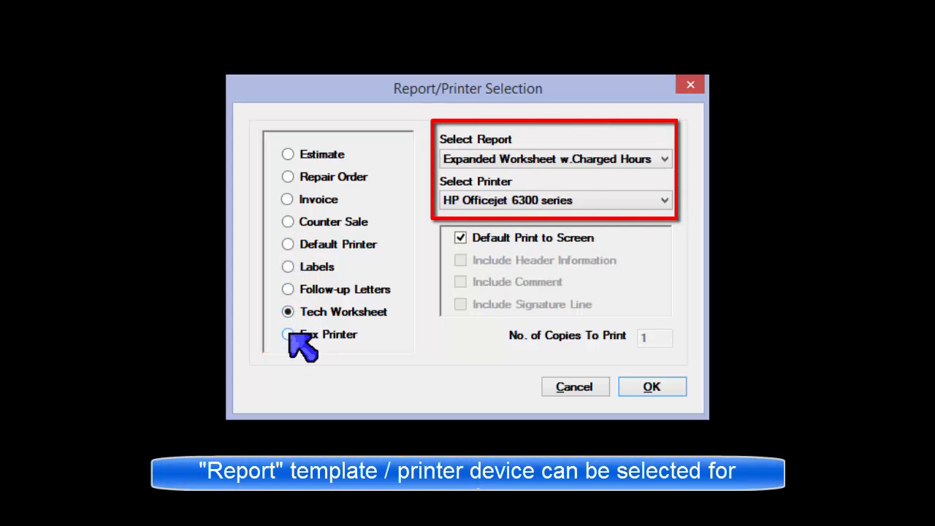
click(287, 154)
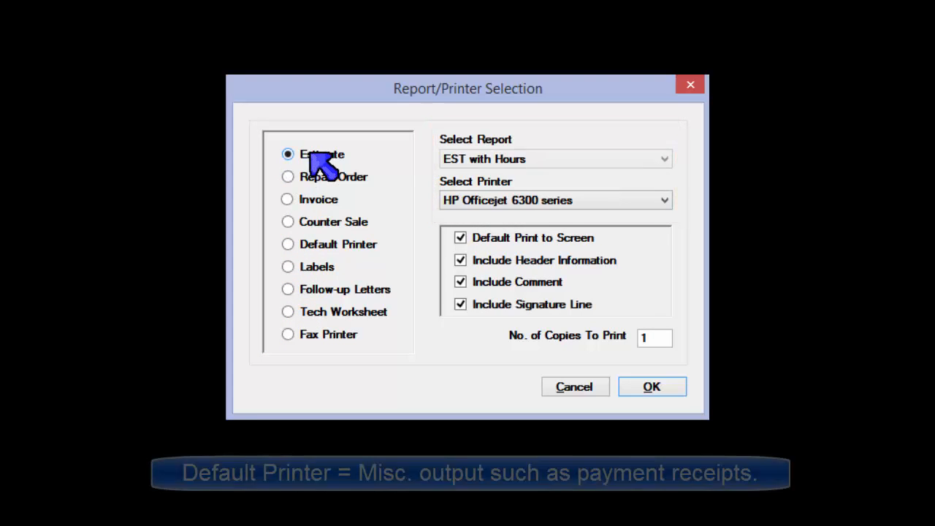
click(662, 158)
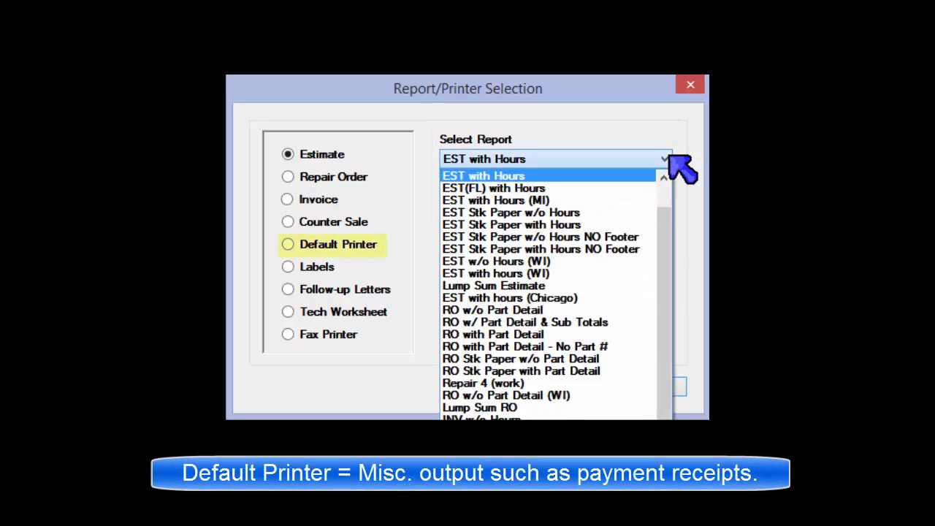
Pick 'EST with Hours' from the Select Report list, closing it.
click(483, 176)
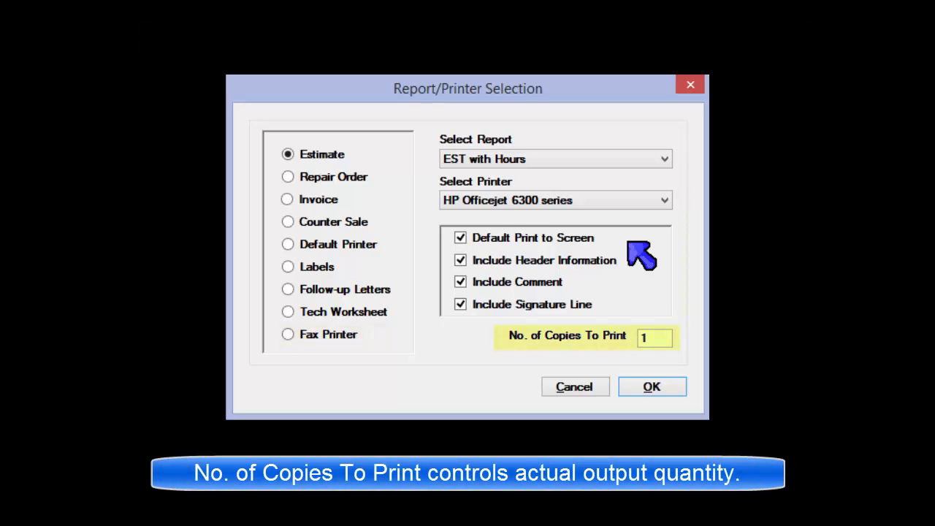
Select Invoice as the document type to show its print settings.
click(287, 199)
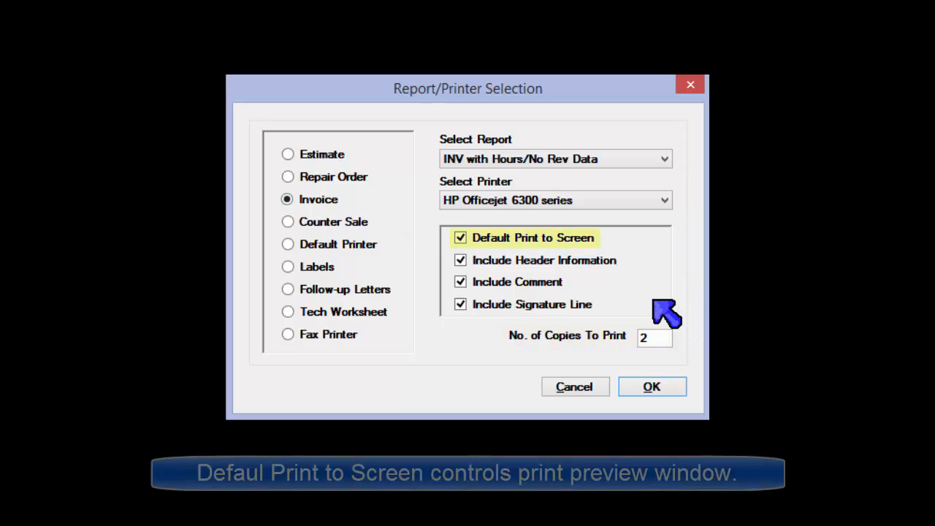
mouse_move(646, 274)
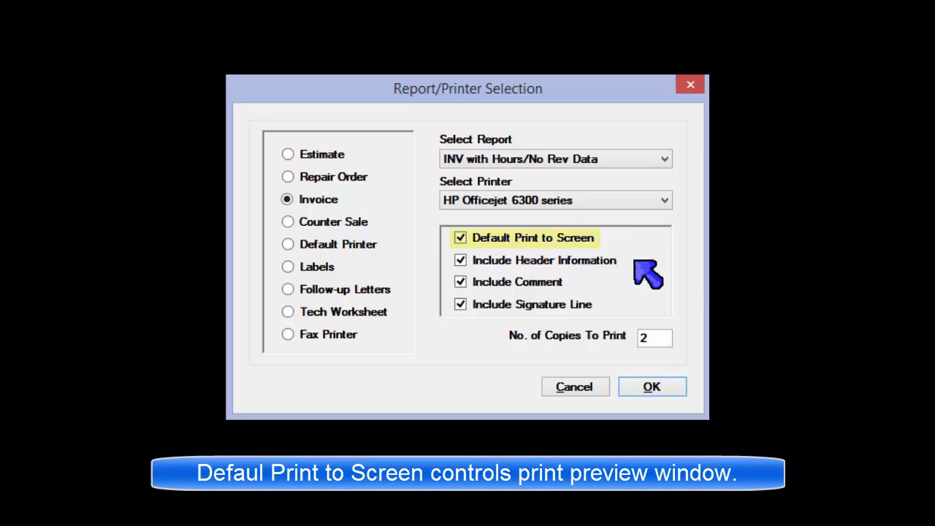
mouse_move(643, 249)
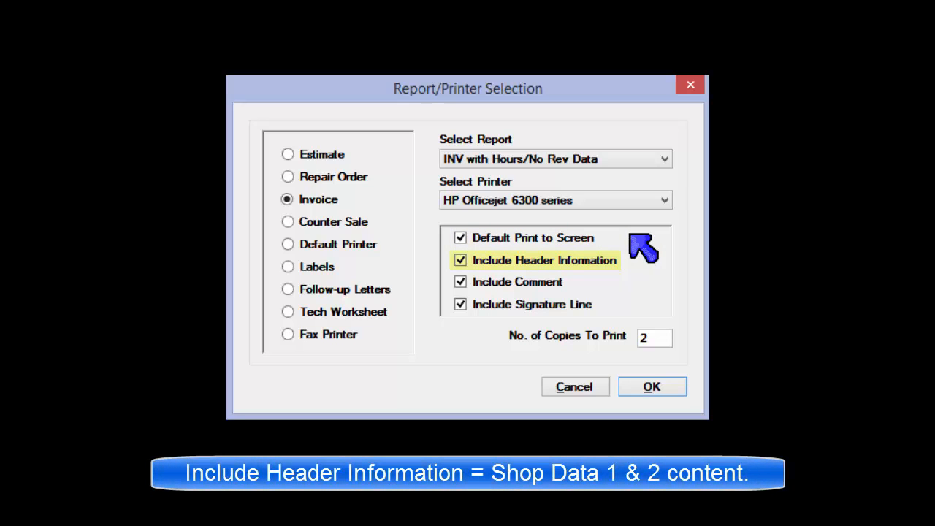
mouse_move(648, 278)
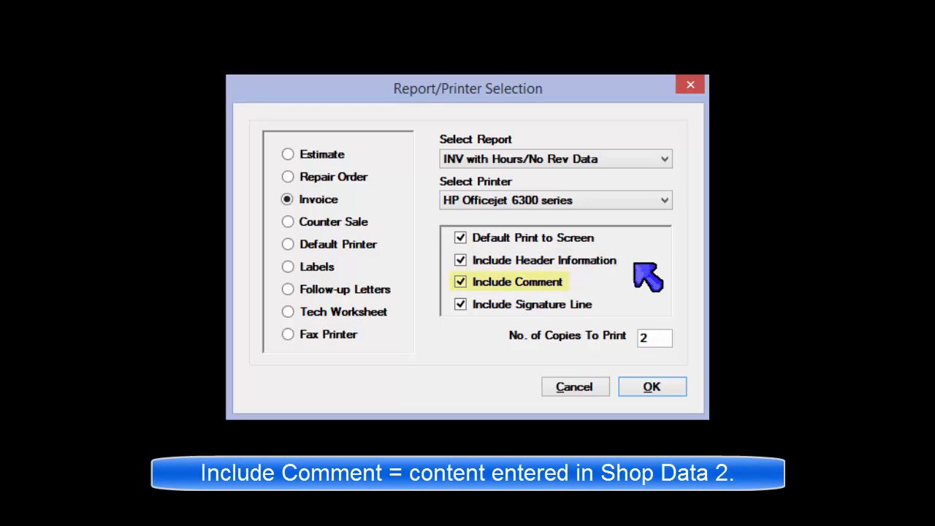
mouse_move(643, 292)
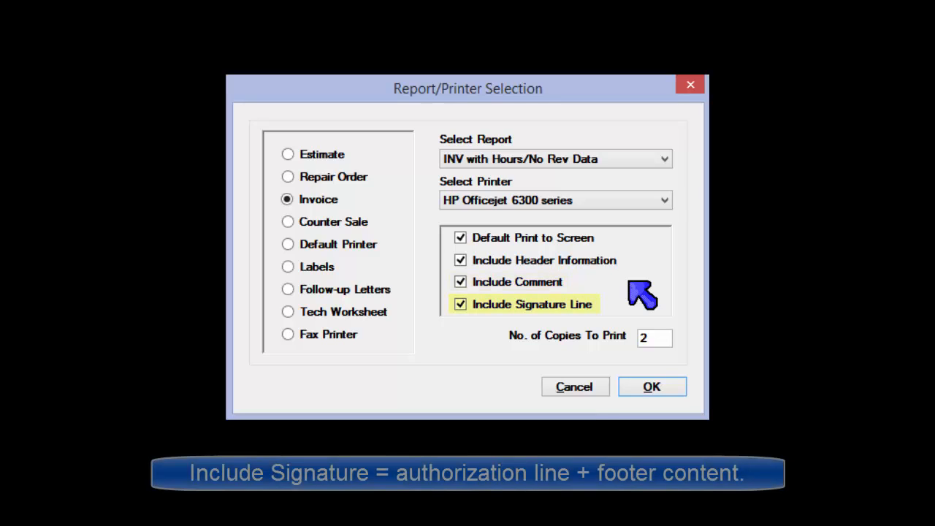
mouse_move(646, 310)
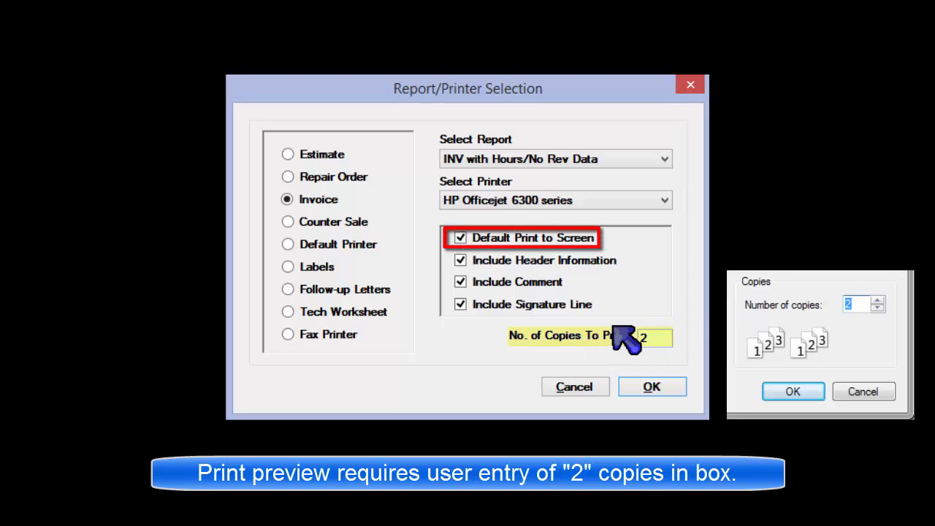
mouse_move(632, 245)
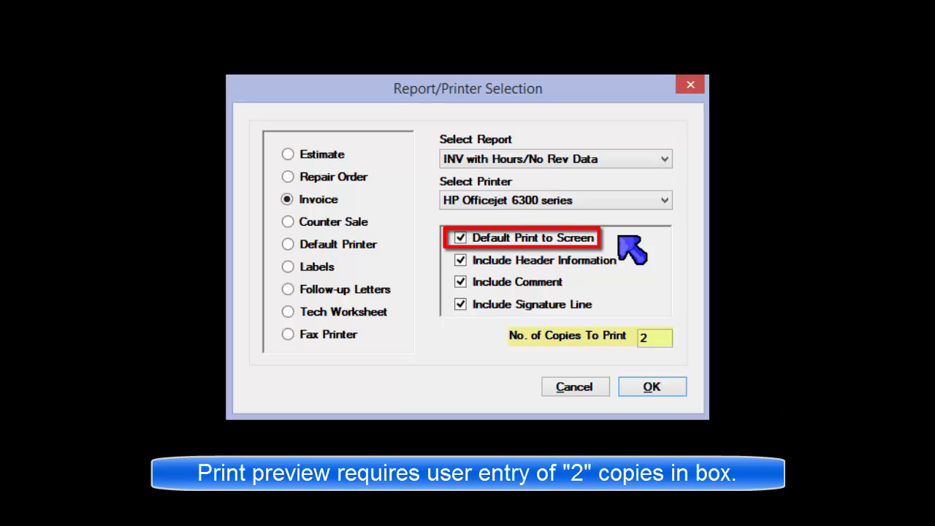
Print the invoice via File > Print and display the sample invoice with the shop logo.
click(40, 82)
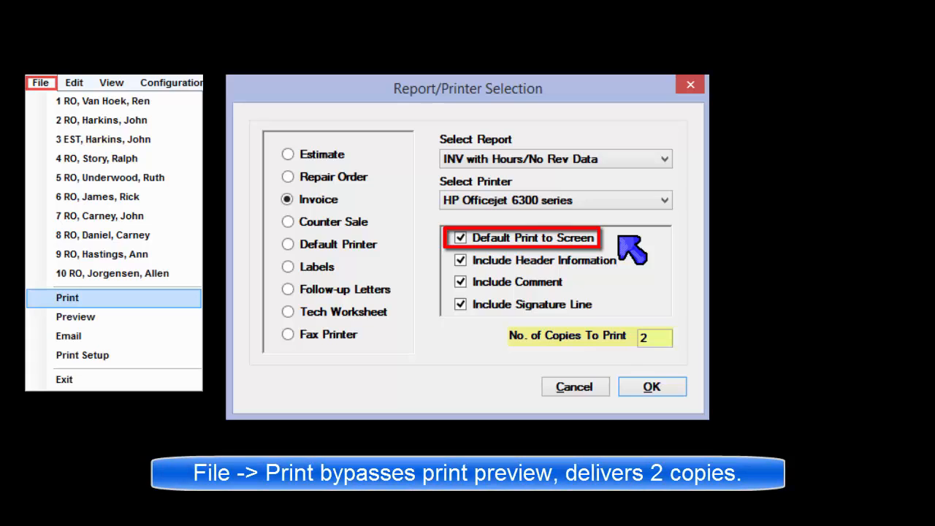
click(651, 386)
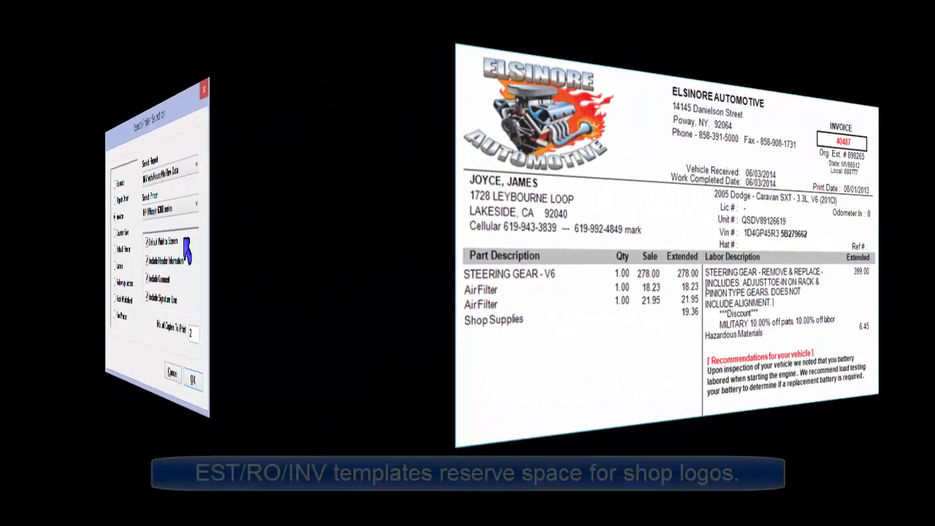
click(192, 379)
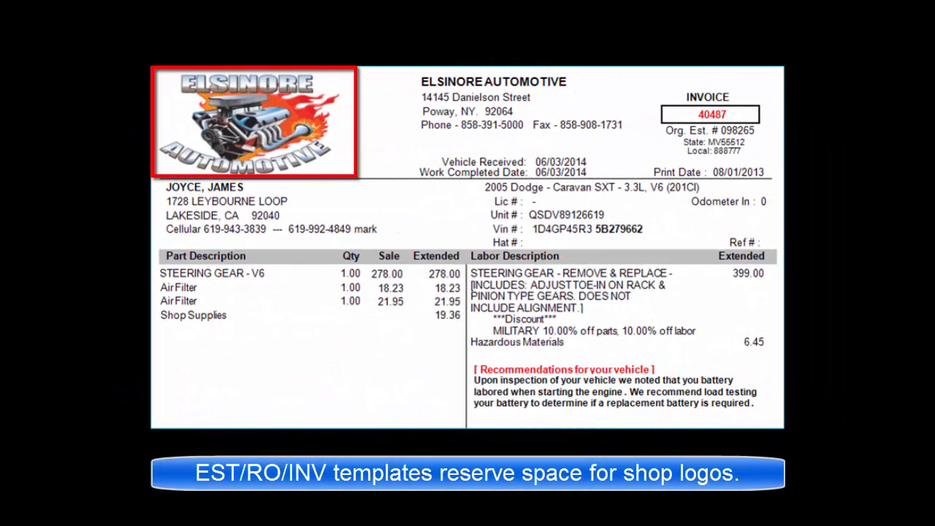